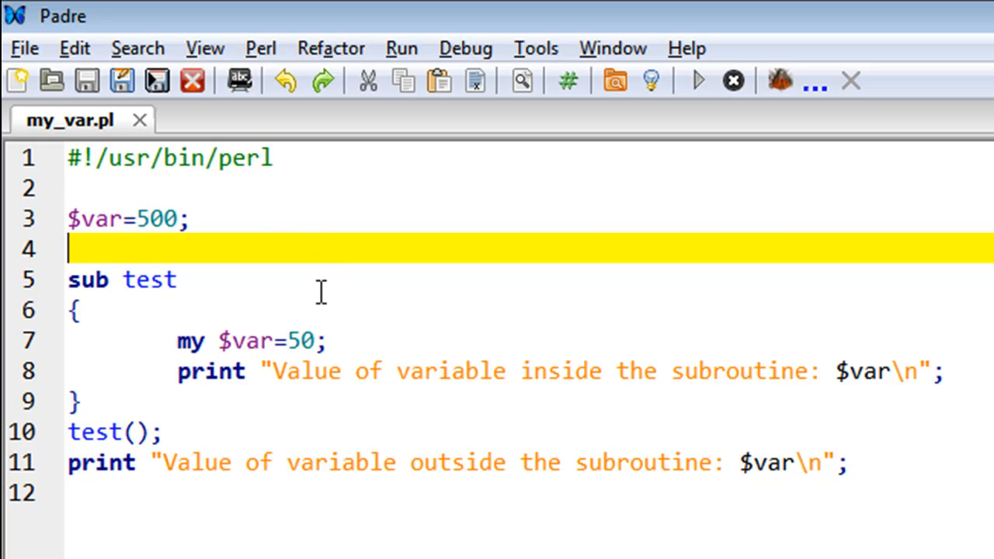
mouse_move(353, 267)
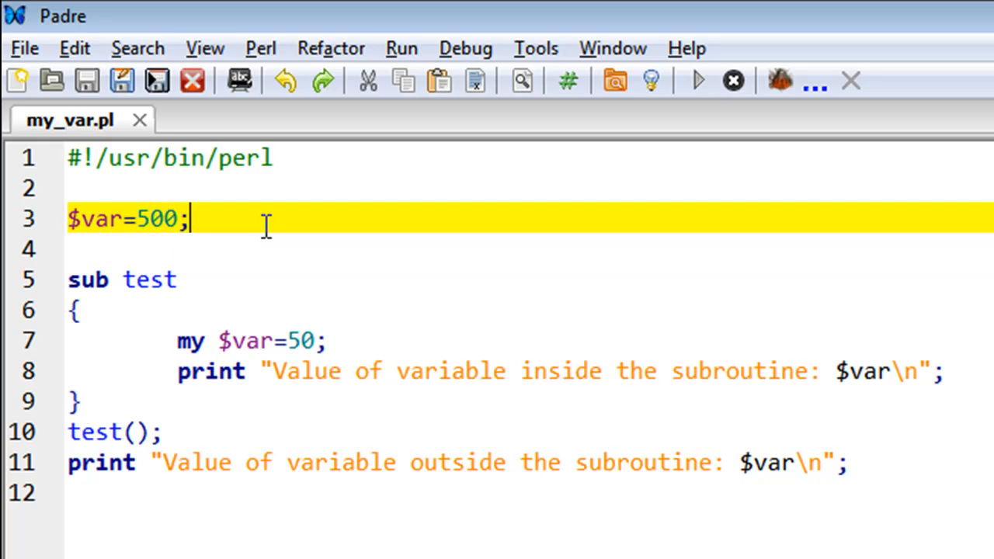
mouse_move(224, 316)
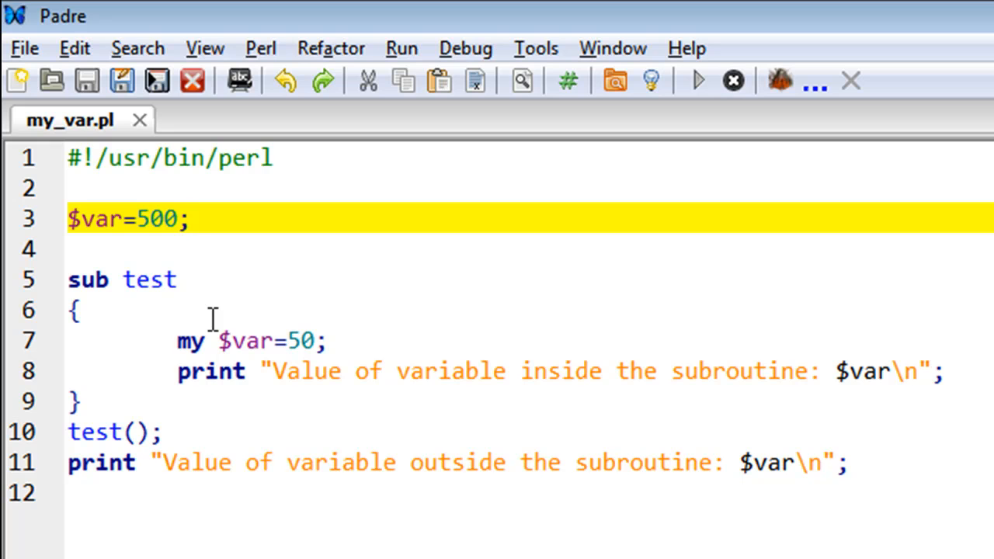
mouse_move(254, 326)
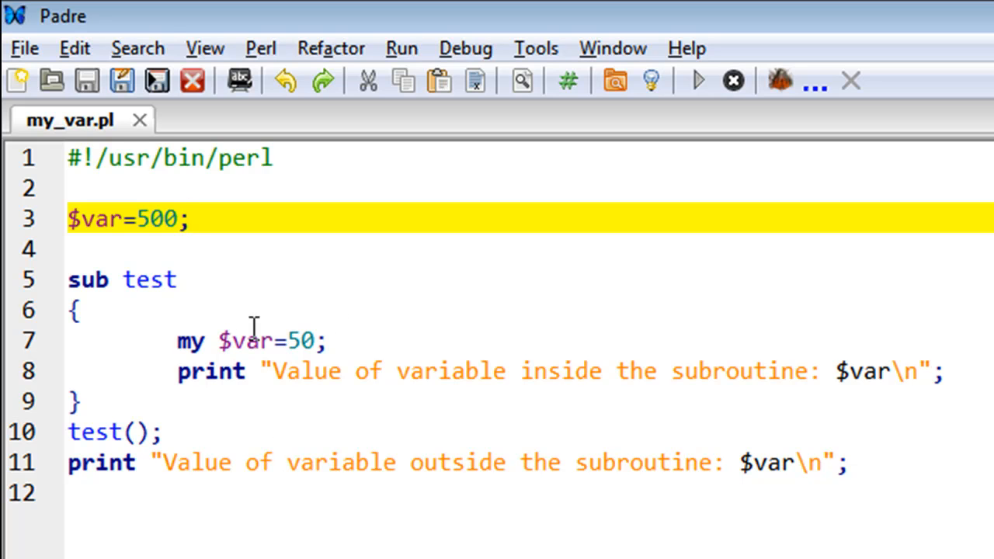
mouse_move(387, 327)
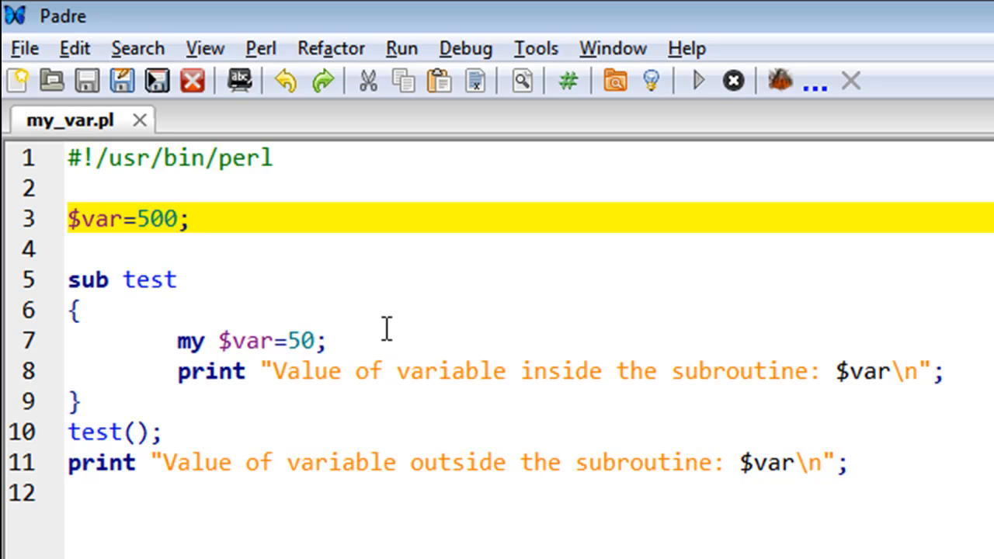
click(186, 219)
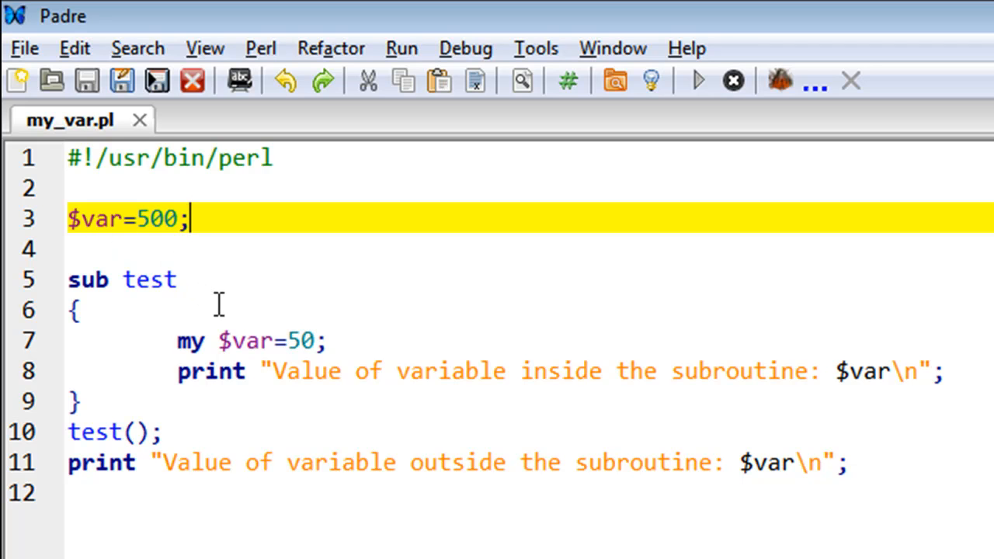
mouse_move(250, 329)
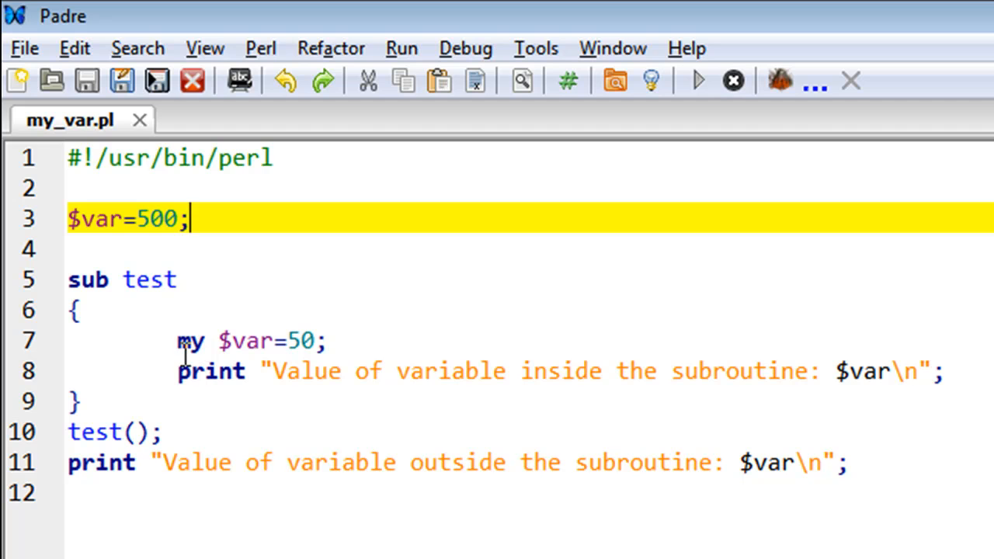
mouse_move(239, 366)
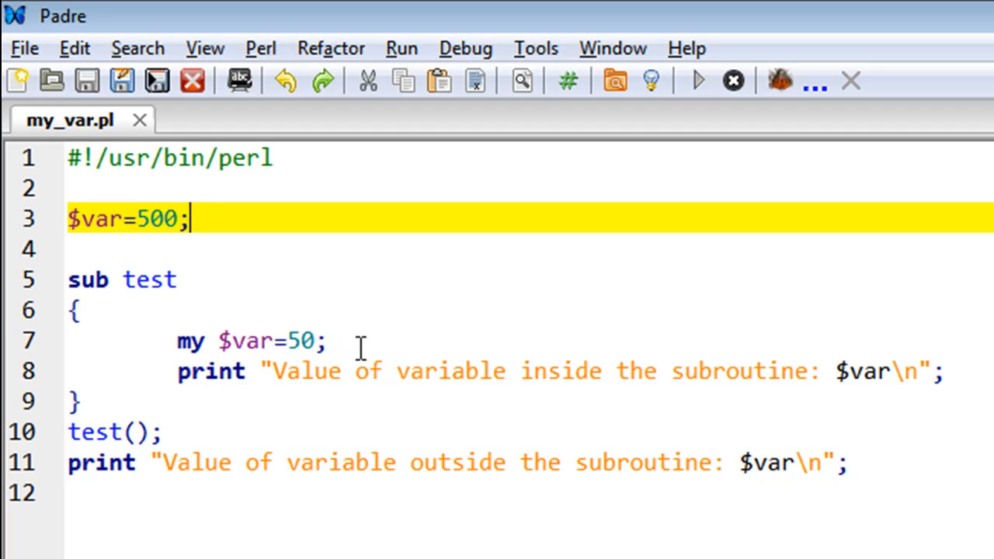
mouse_move(412, 412)
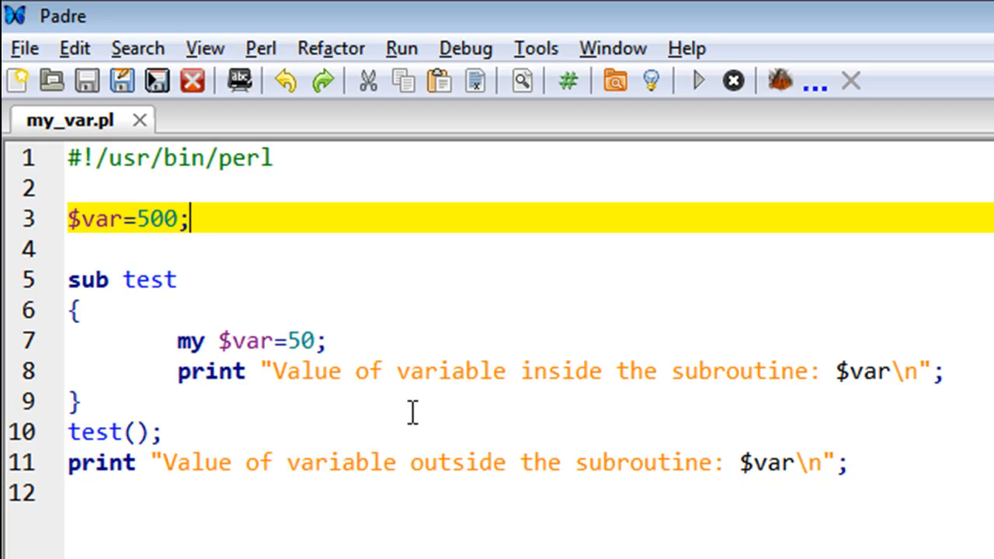
mouse_move(878, 377)
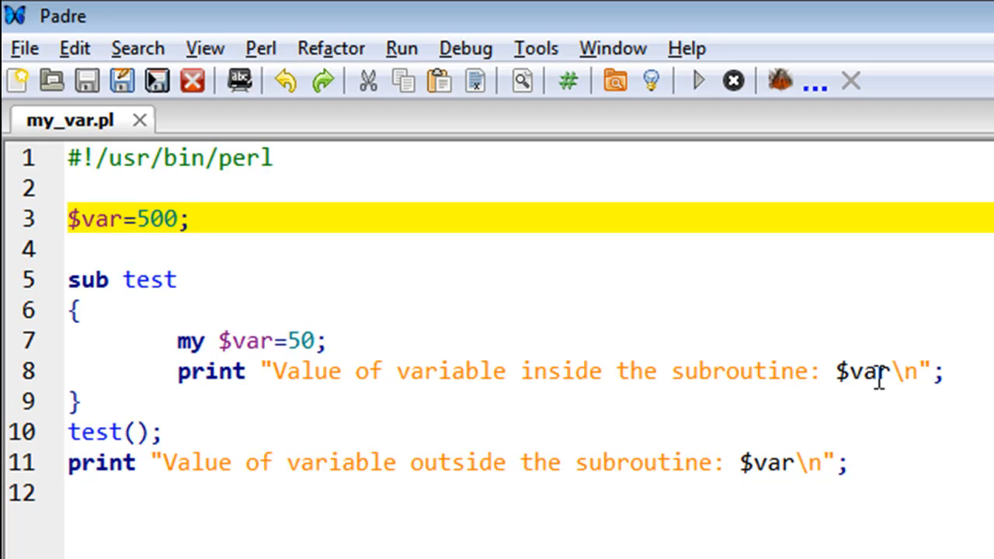
mouse_move(872, 388)
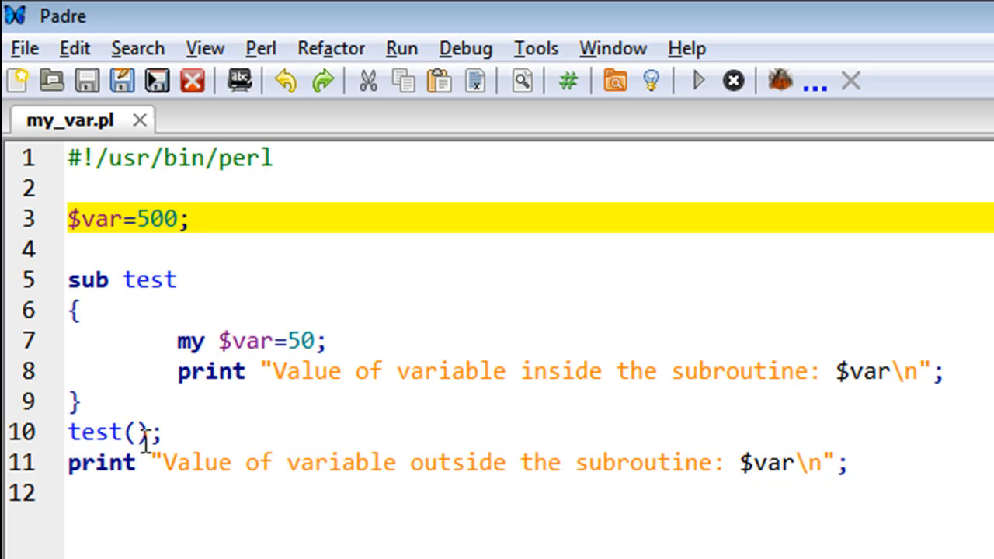
mouse_move(166, 431)
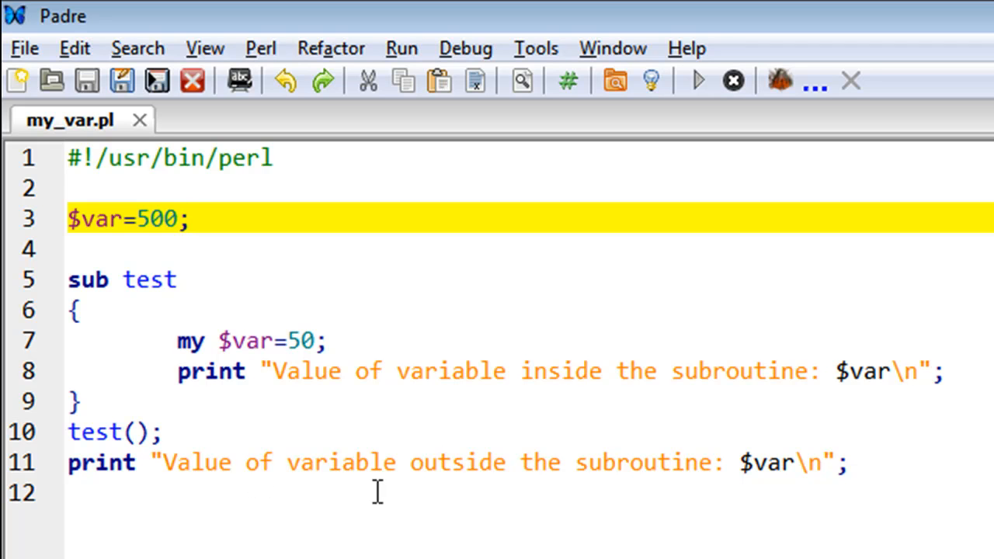
mouse_move(544, 489)
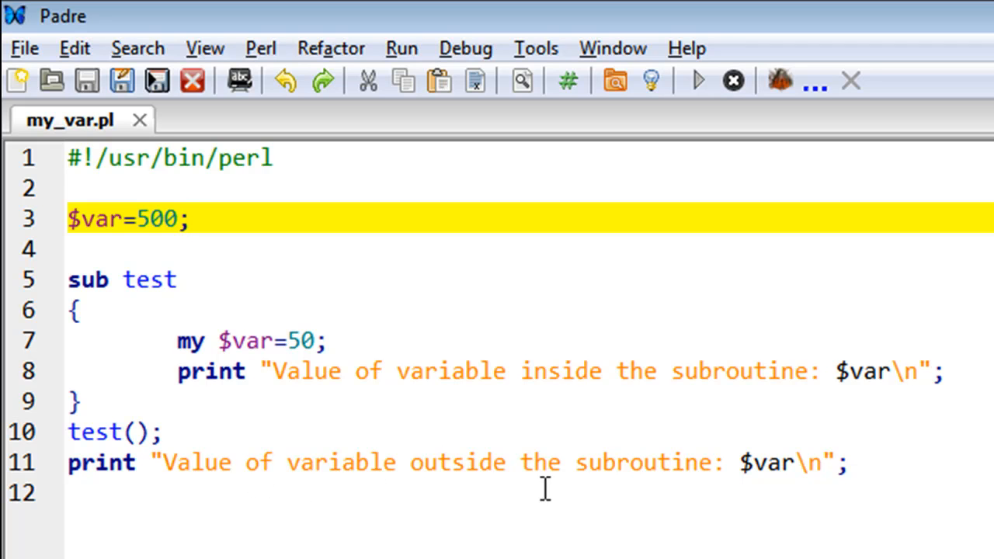
mouse_move(790, 445)
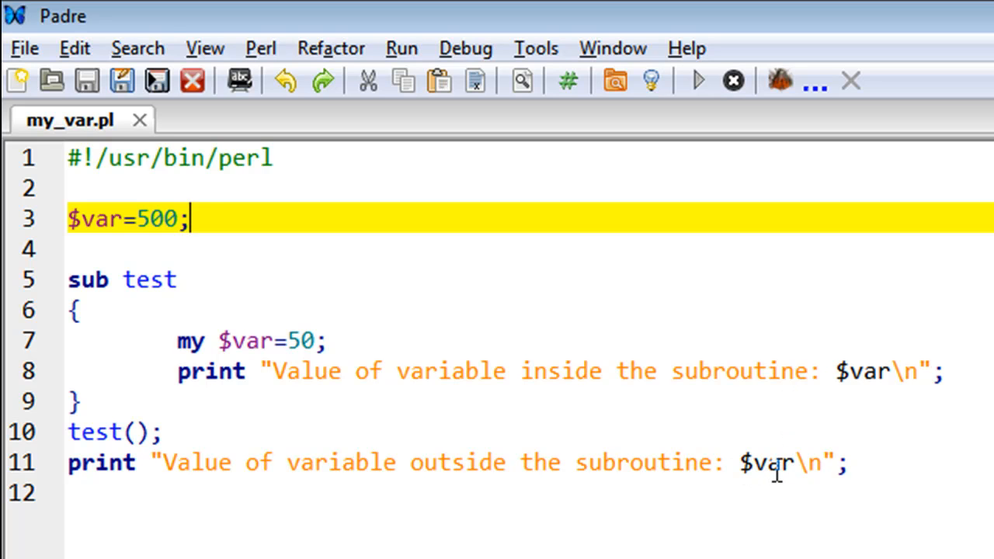
mouse_move(662, 300)
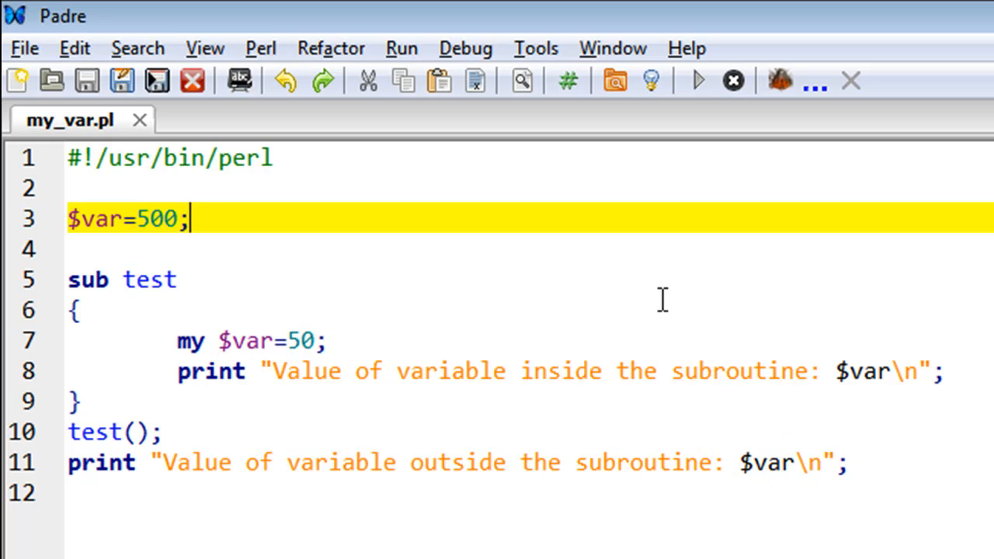
mouse_move(191, 275)
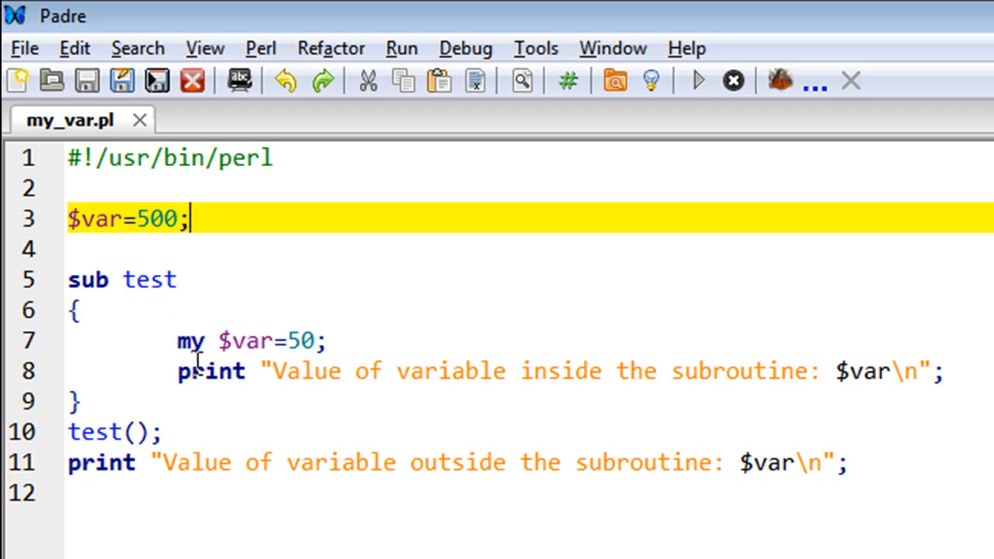
mouse_move(286, 351)
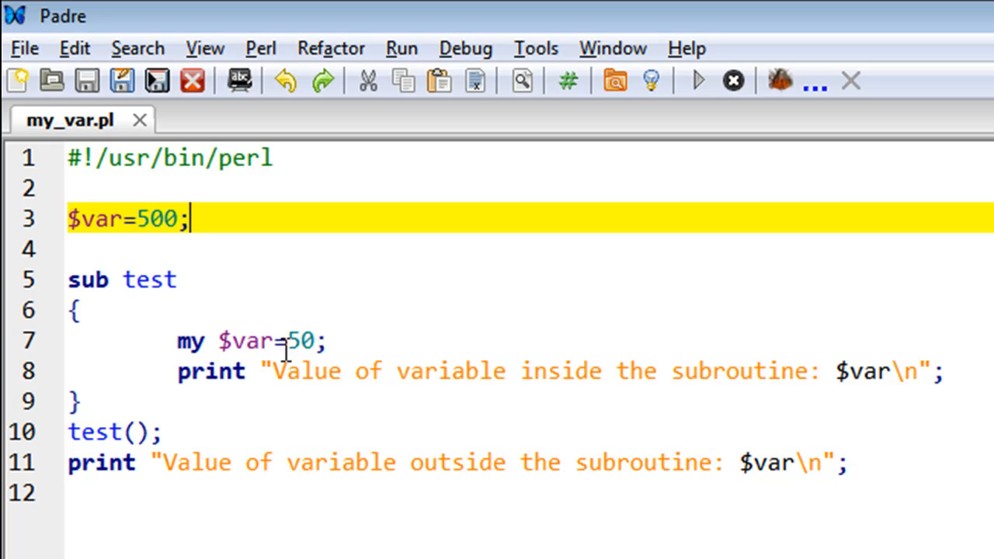
mouse_move(338, 341)
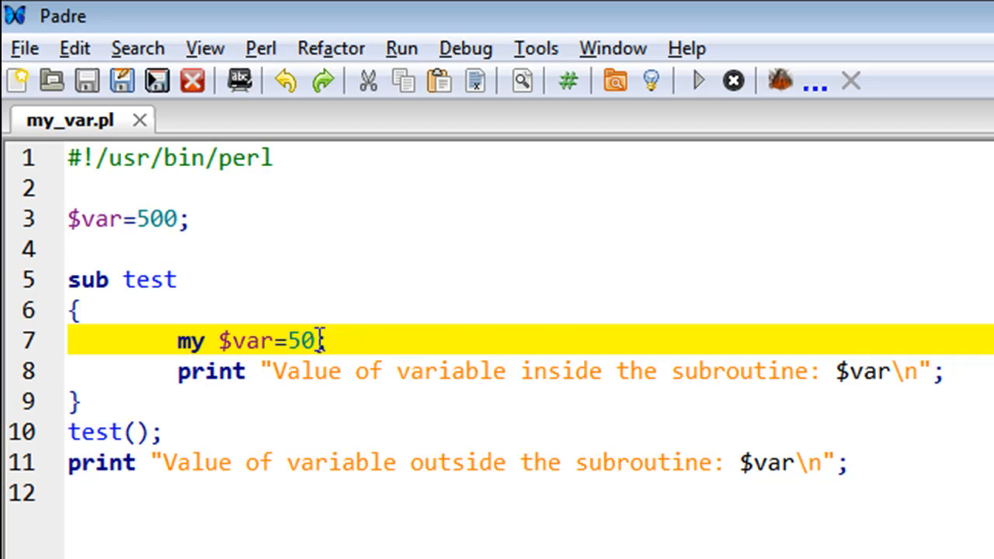
click(696, 80)
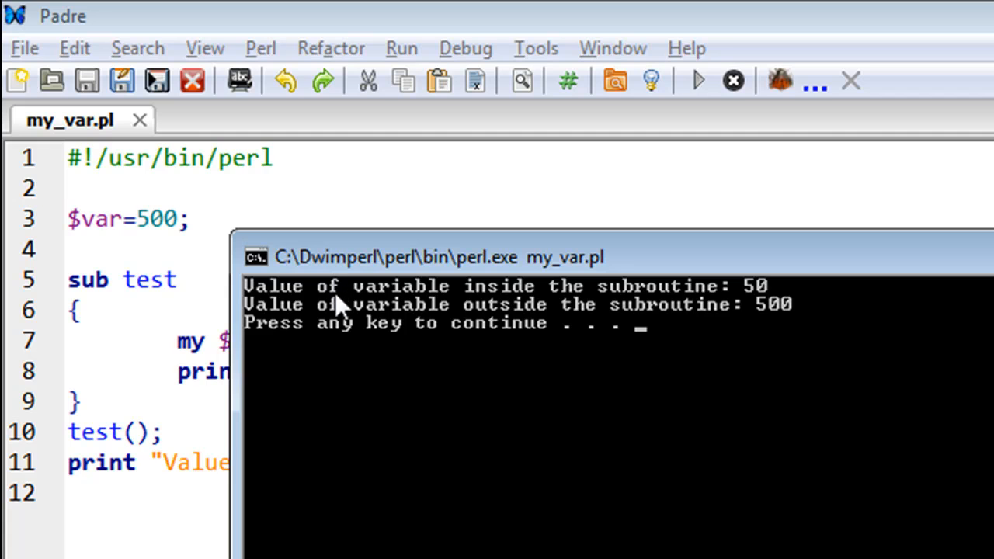
mouse_move(777, 307)
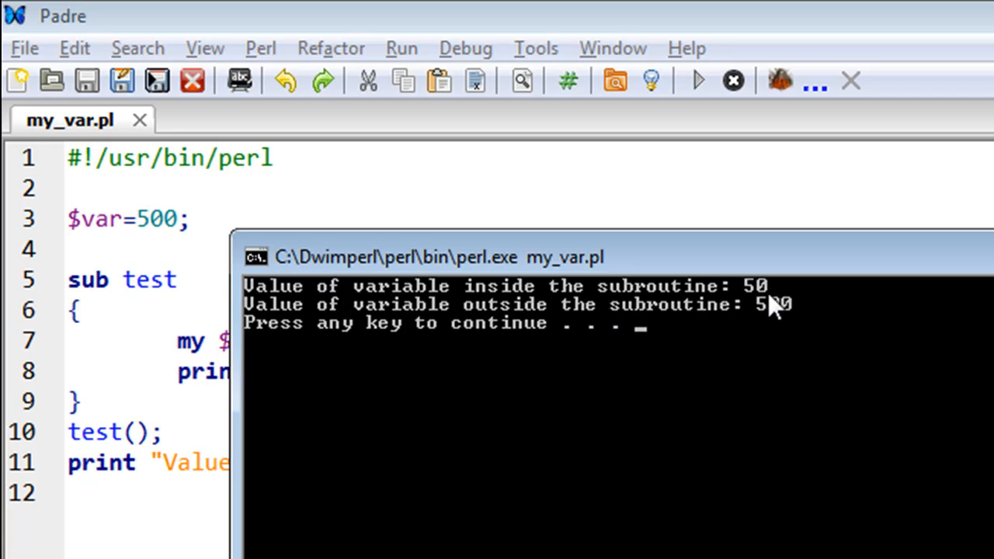
mouse_move(536, 334)
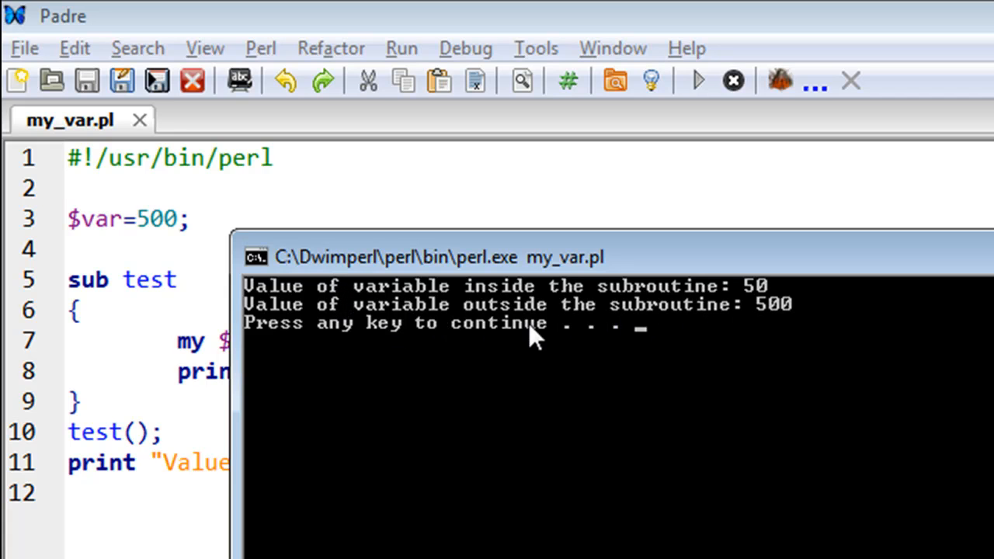
mouse_move(749, 346)
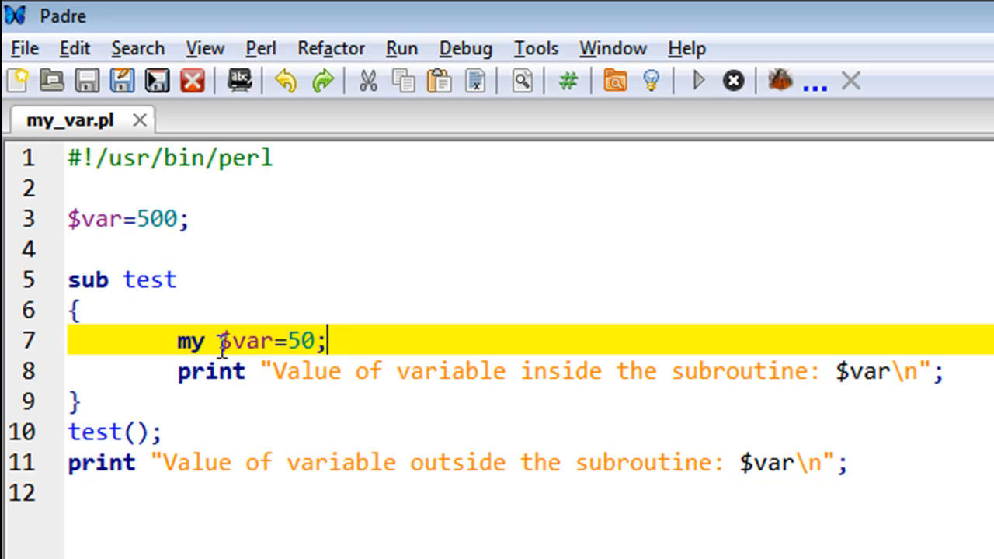
mouse_move(304, 348)
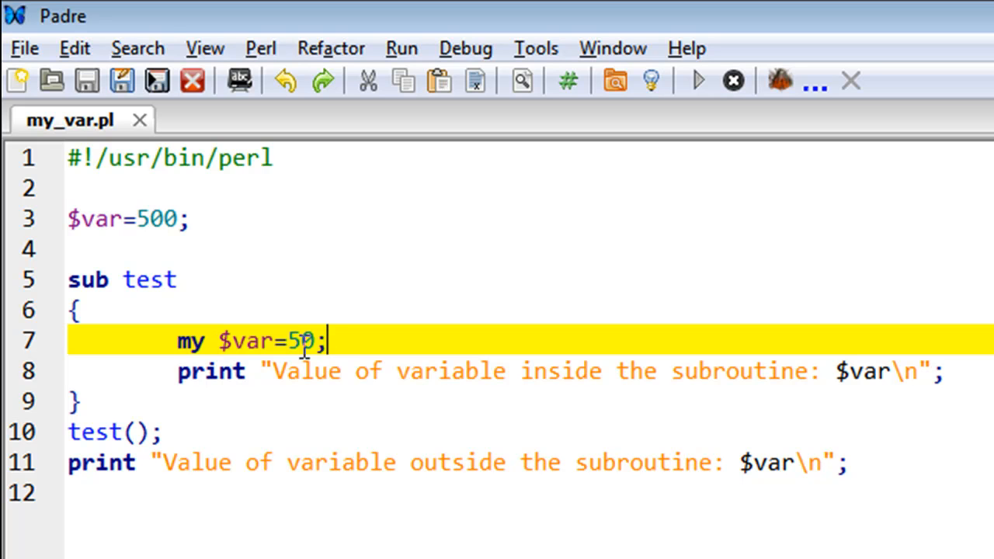
mouse_move(150, 306)
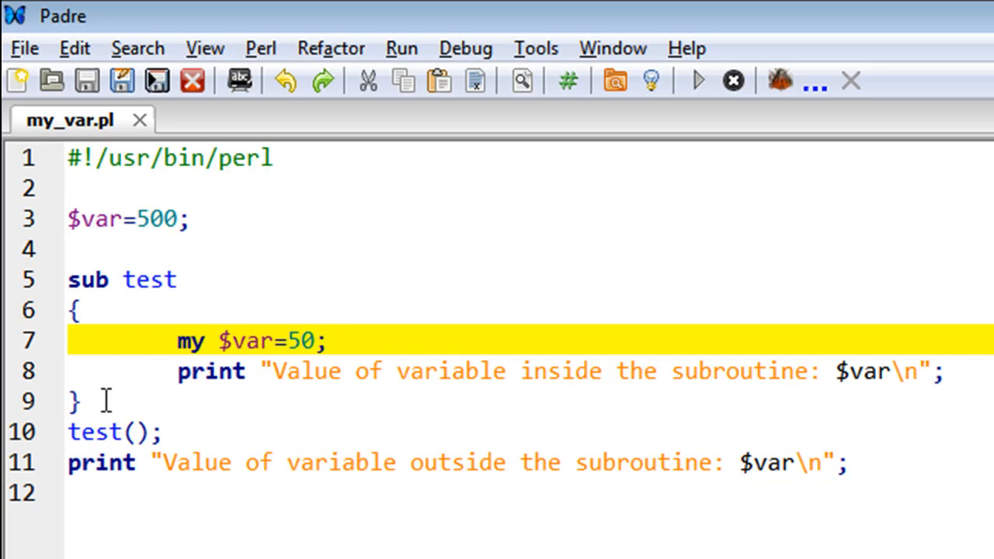
mouse_move(252, 342)
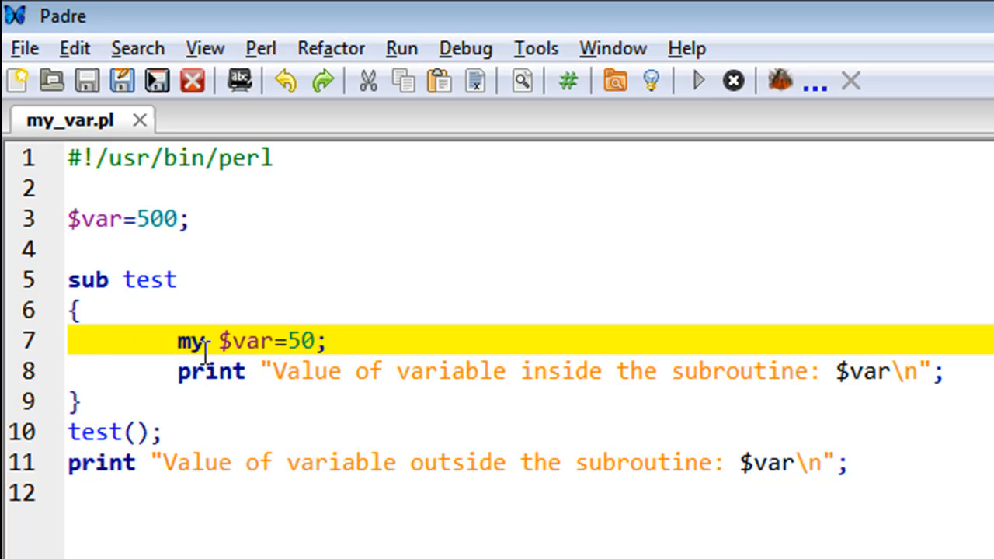
mouse_move(330, 341)
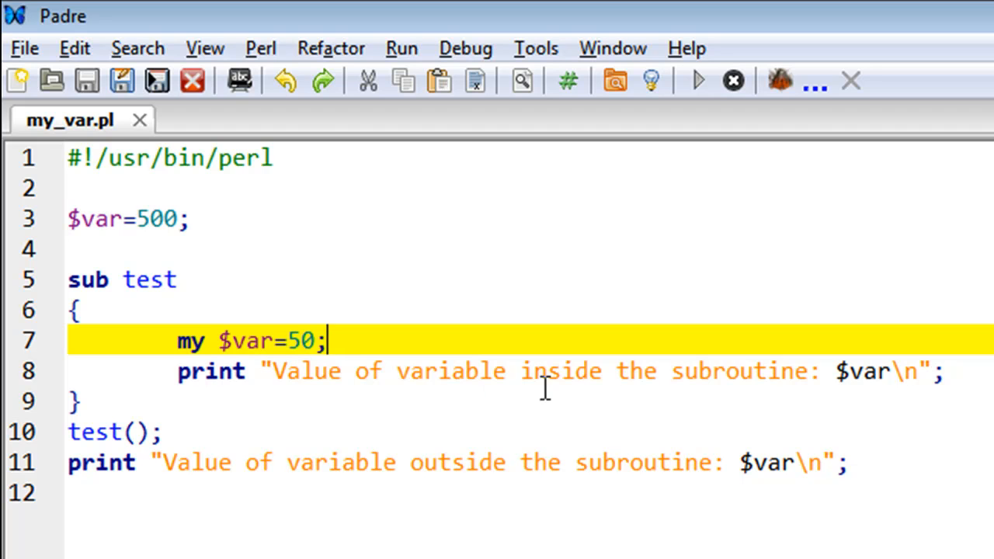
mouse_move(124, 330)
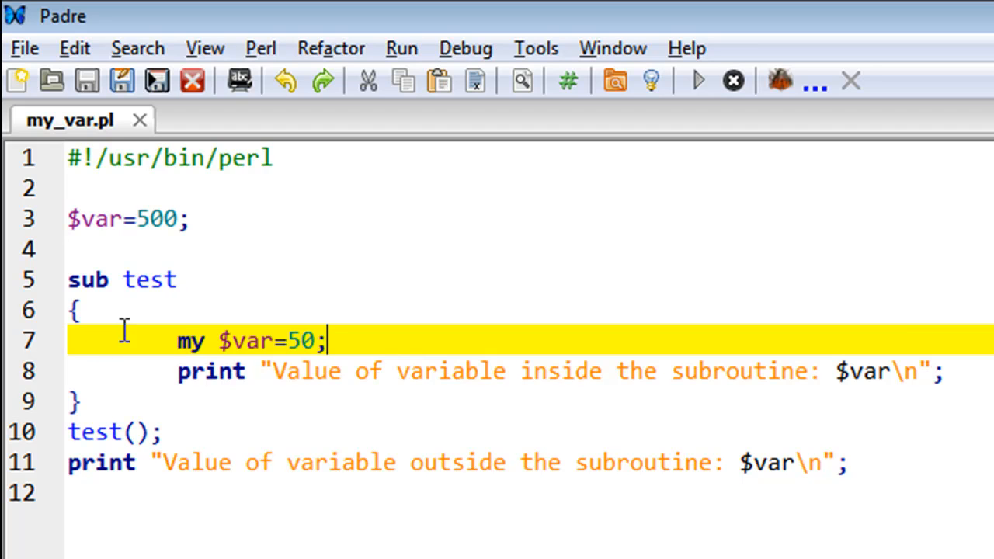
mouse_move(846, 396)
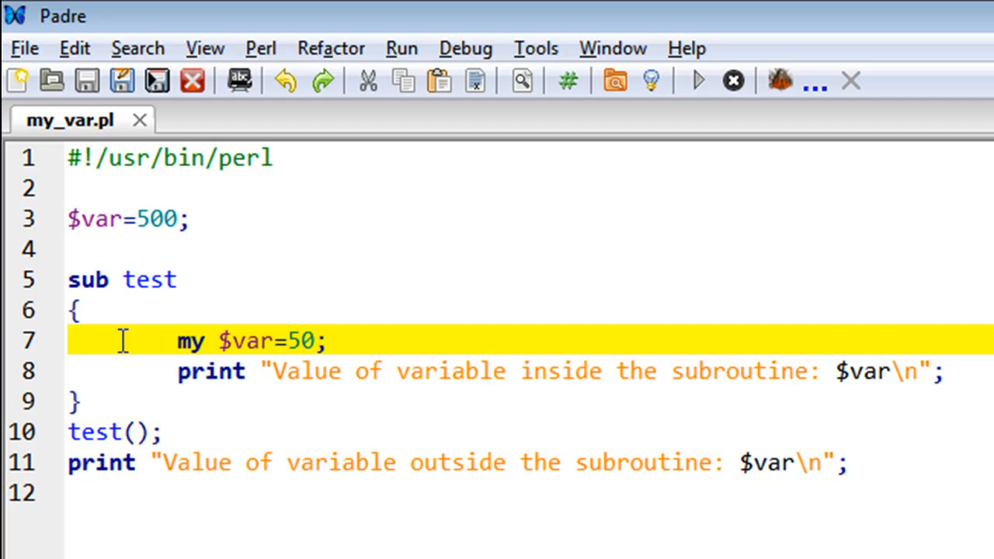
mouse_move(239, 370)
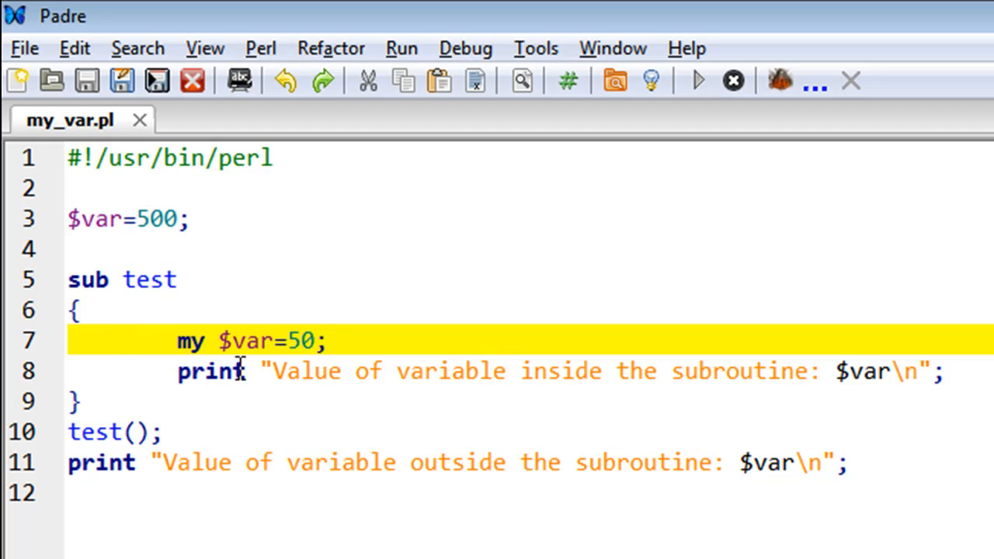
mouse_move(270, 351)
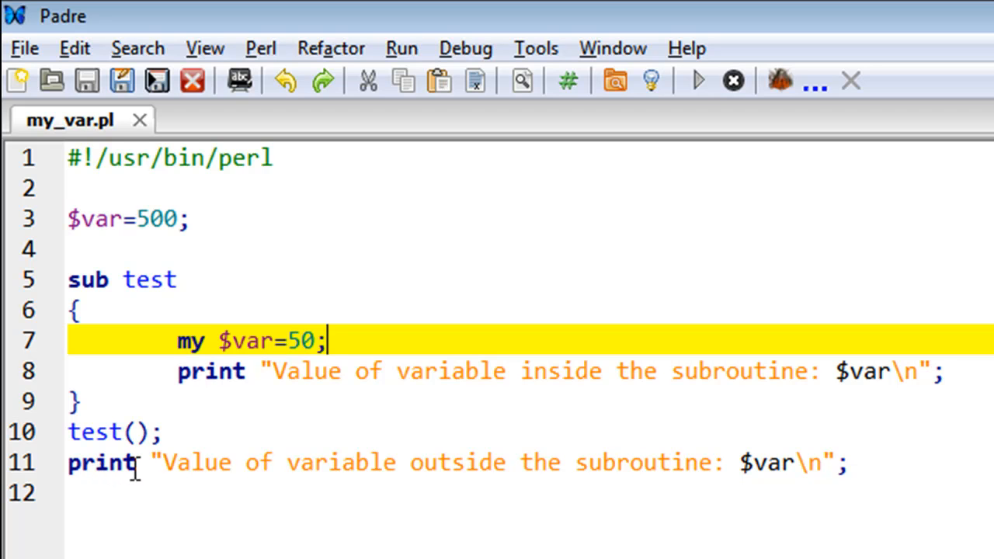
mouse_move(271, 371)
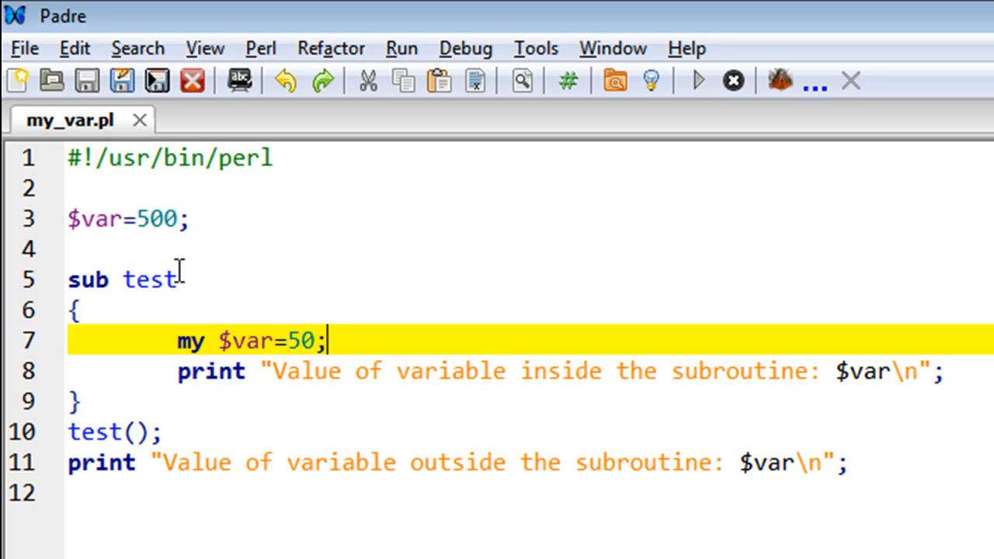
mouse_move(284, 342)
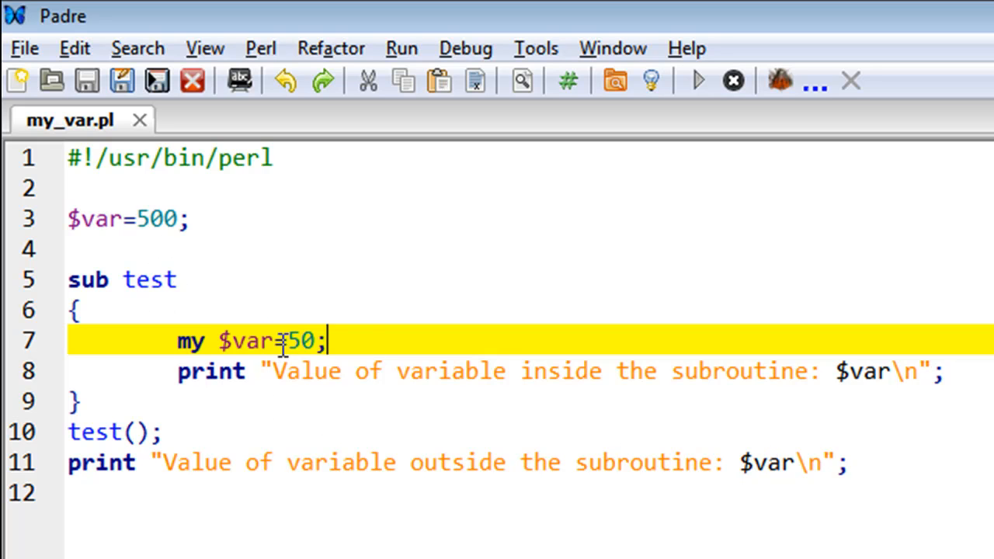
mouse_move(239, 244)
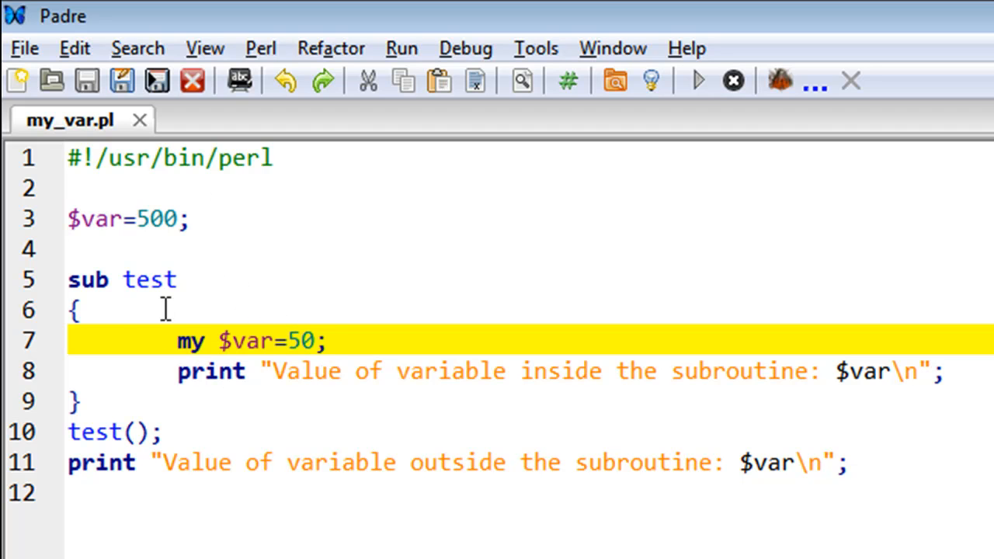
mouse_move(113, 299)
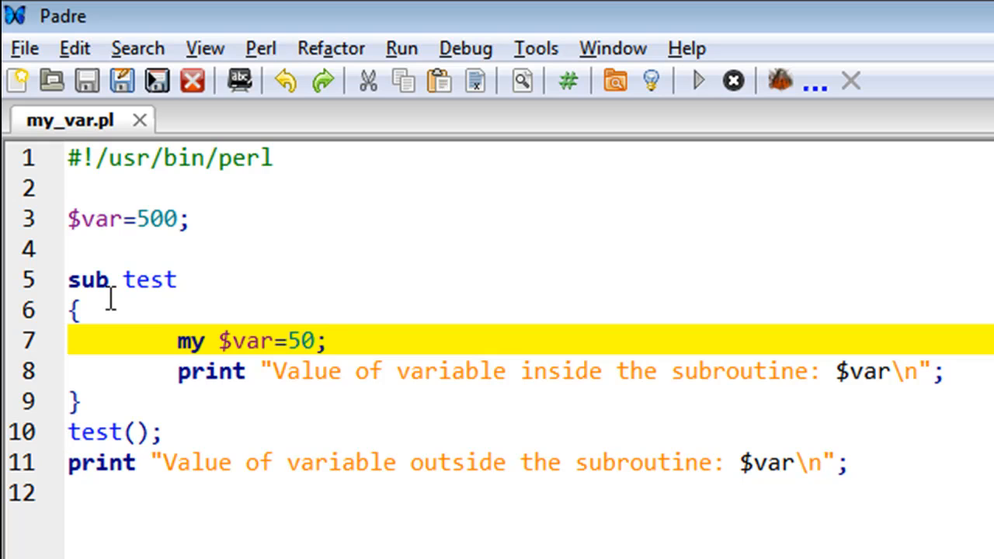
mouse_move(196, 340)
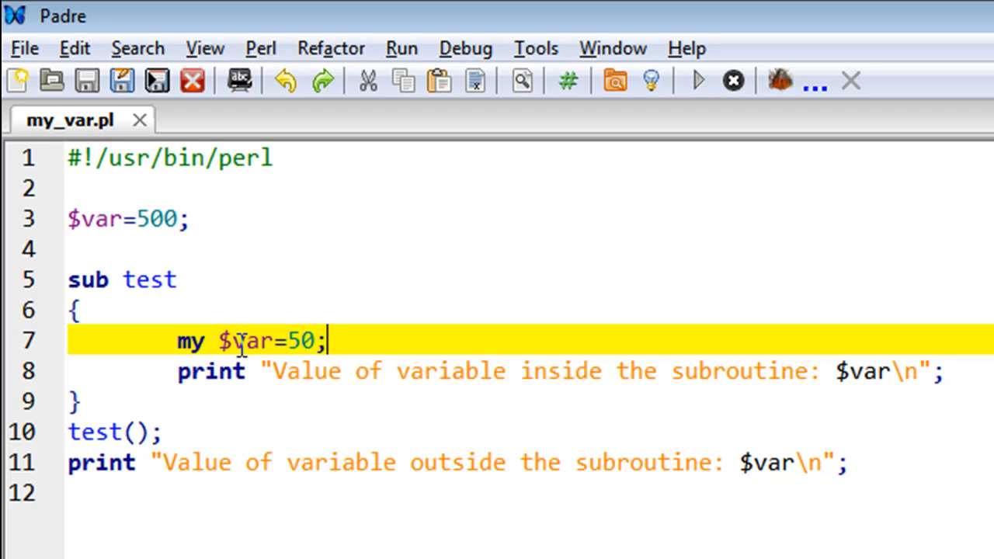
mouse_move(344, 262)
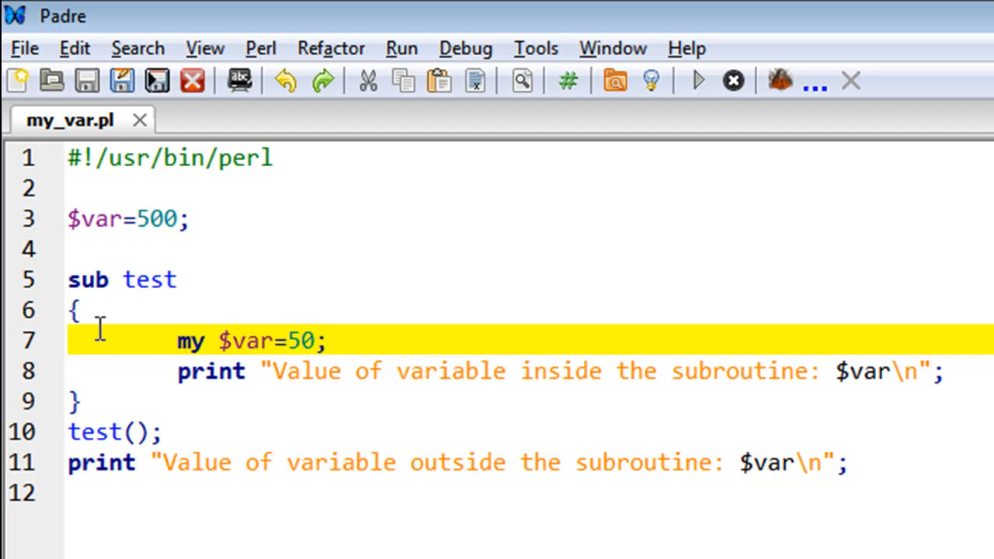
mouse_move(109, 302)
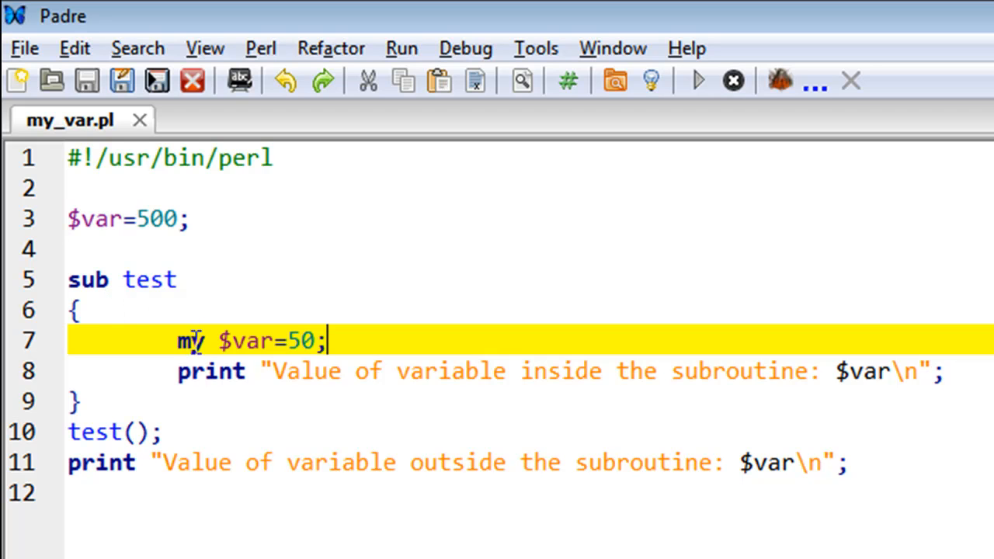
mouse_move(118, 448)
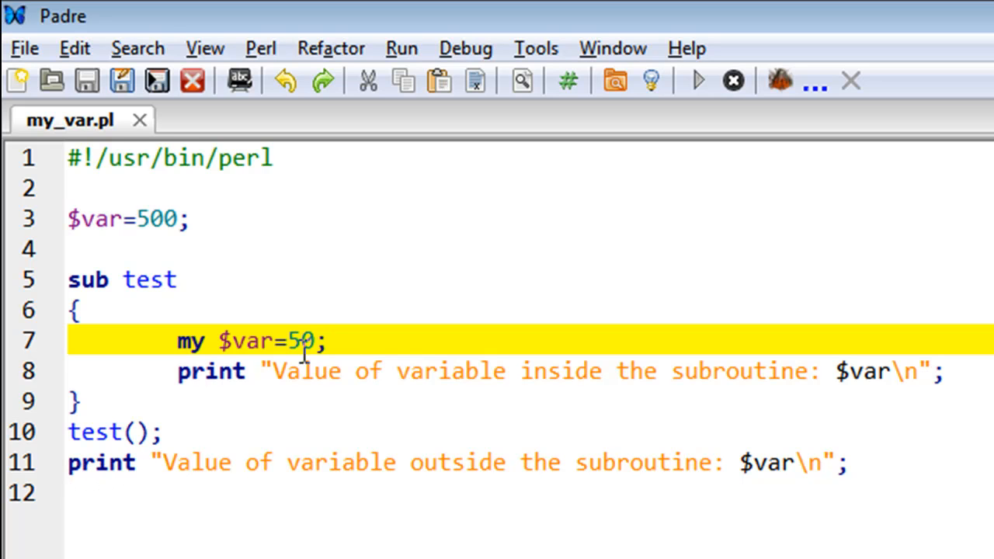
mouse_move(248, 365)
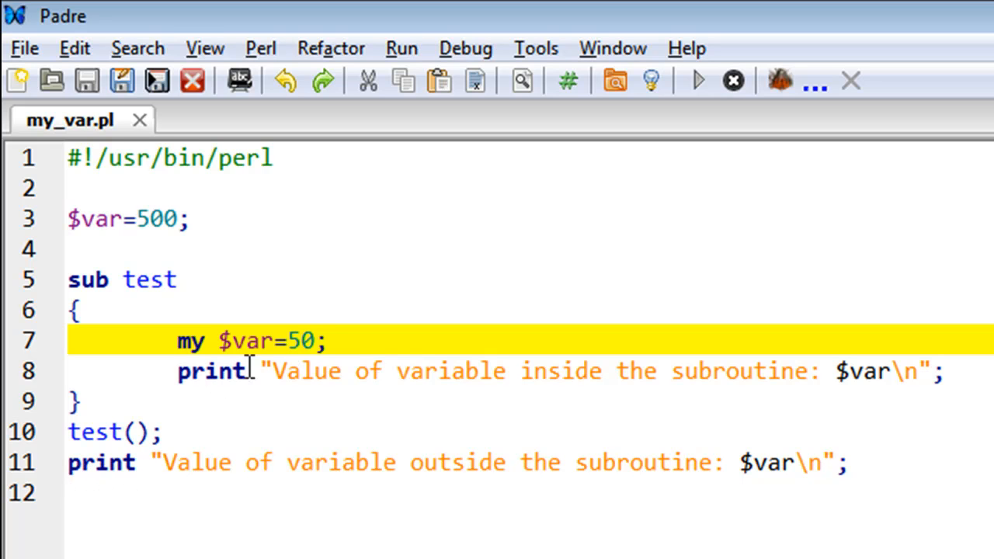
mouse_move(205, 305)
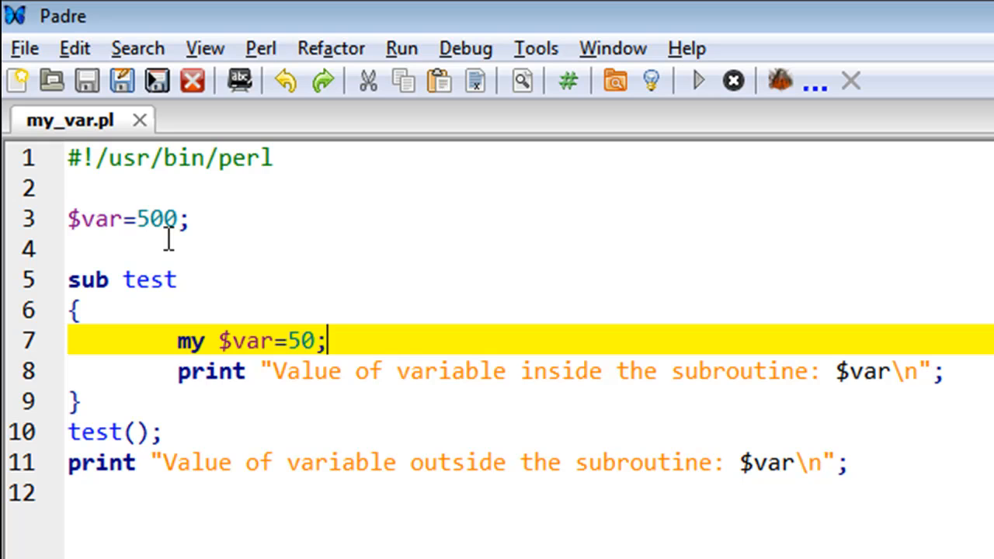
mouse_move(321, 262)
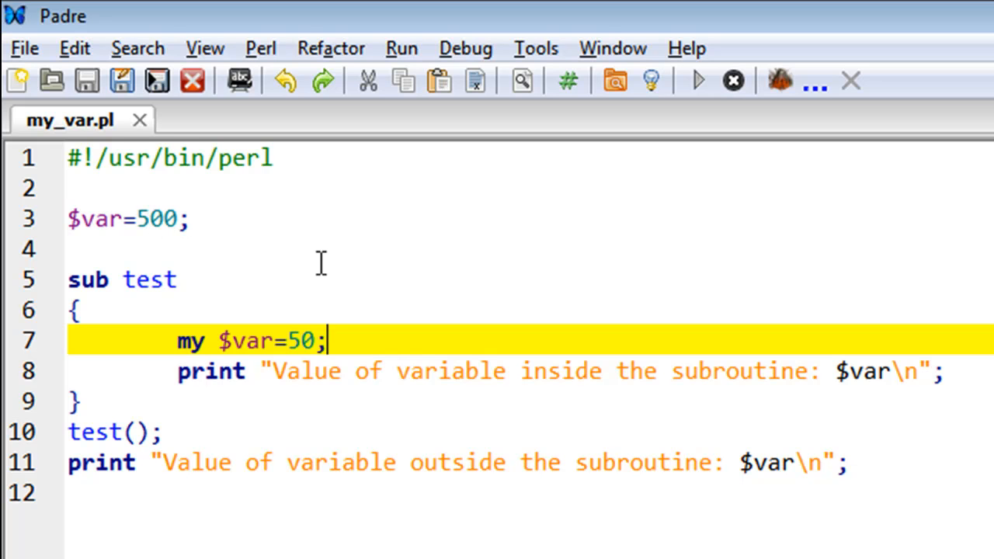
mouse_move(386, 321)
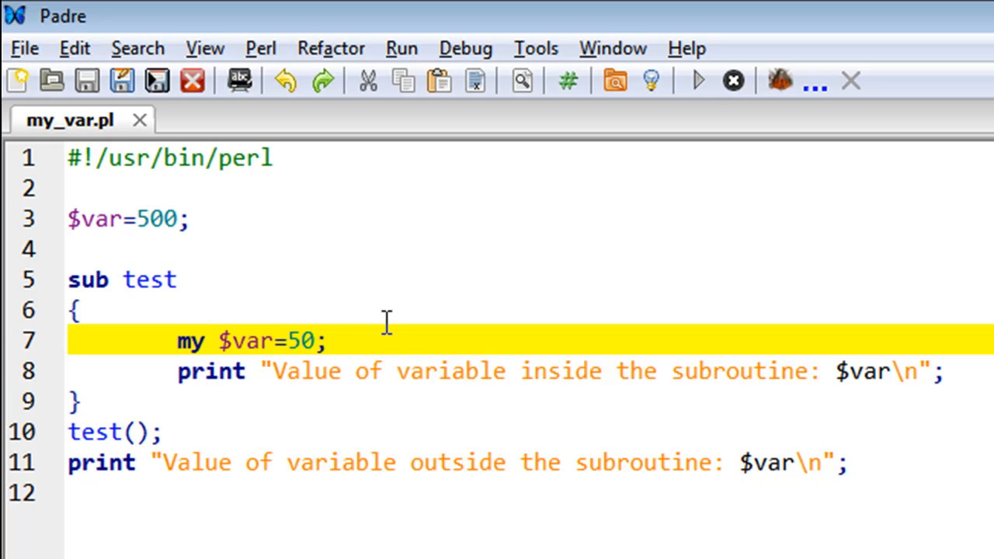
mouse_move(306, 322)
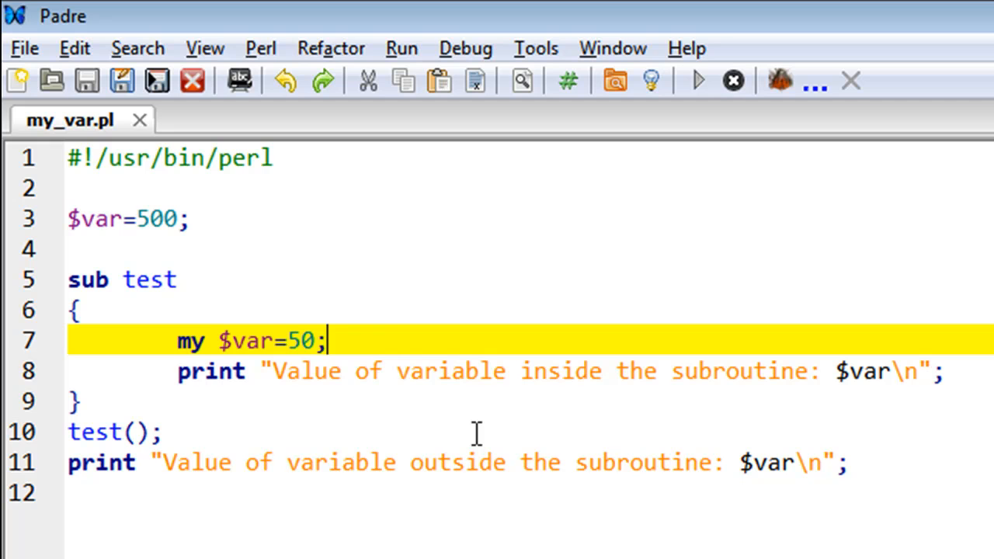
mouse_move(266, 277)
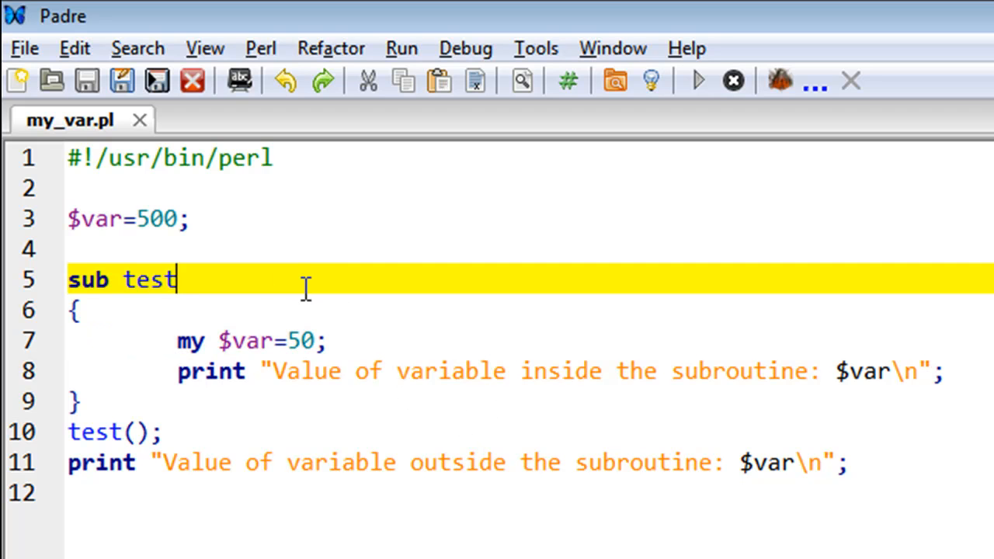
mouse_move(306, 303)
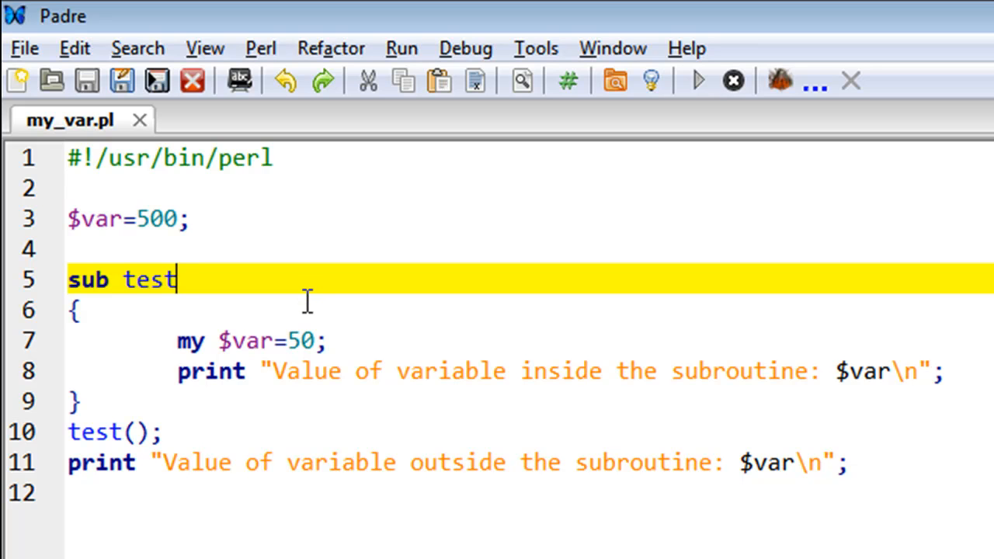